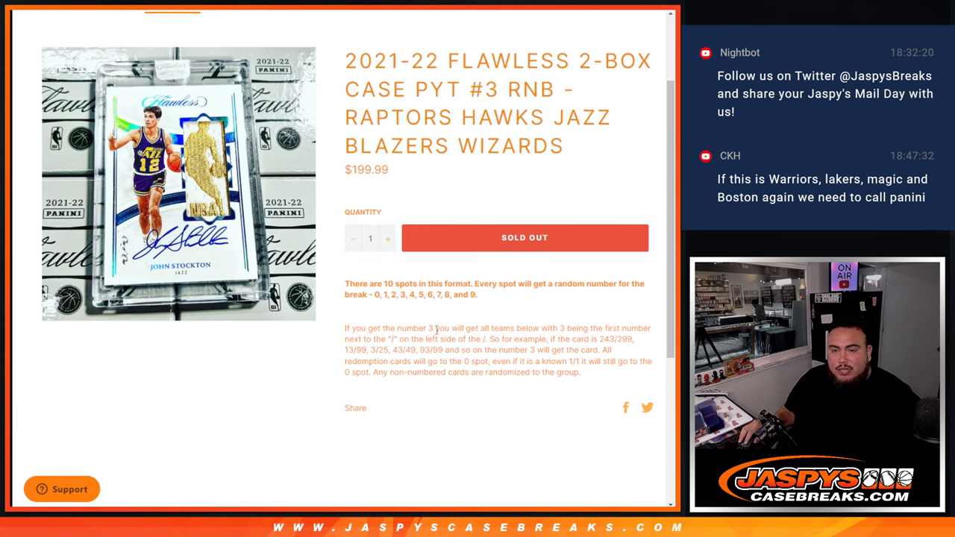
# - Highlight the number rules, roll the virtual dice, and shuffle the customer names twice
pyautogui.moveTo(434, 328); pyautogui.dragTo(608, 373)
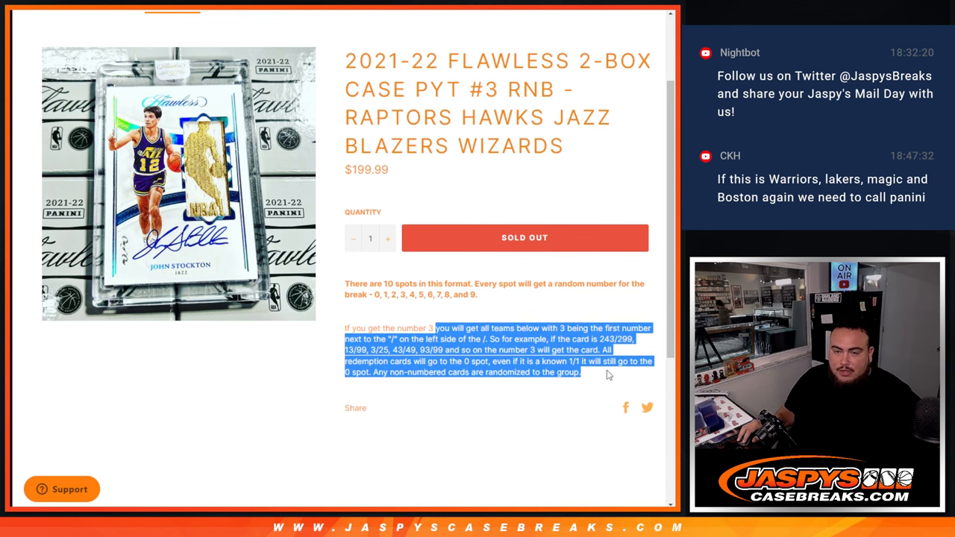
pyautogui.click(608, 375)
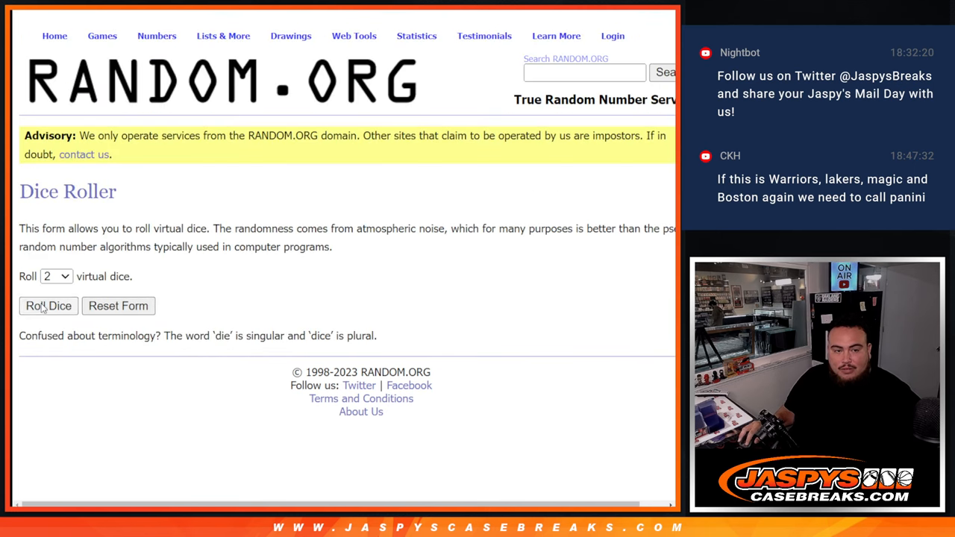
pyautogui.click(49, 306)
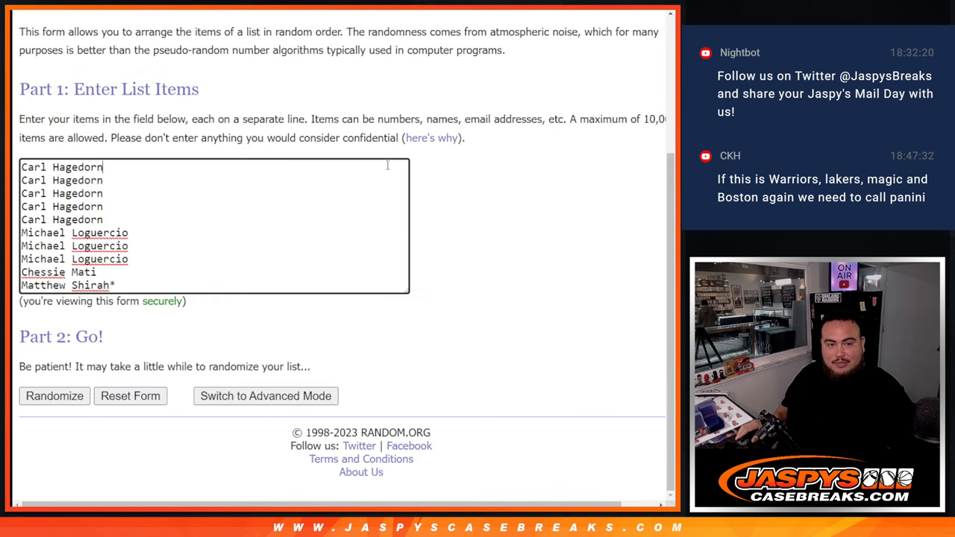
pyautogui.click(54, 395)
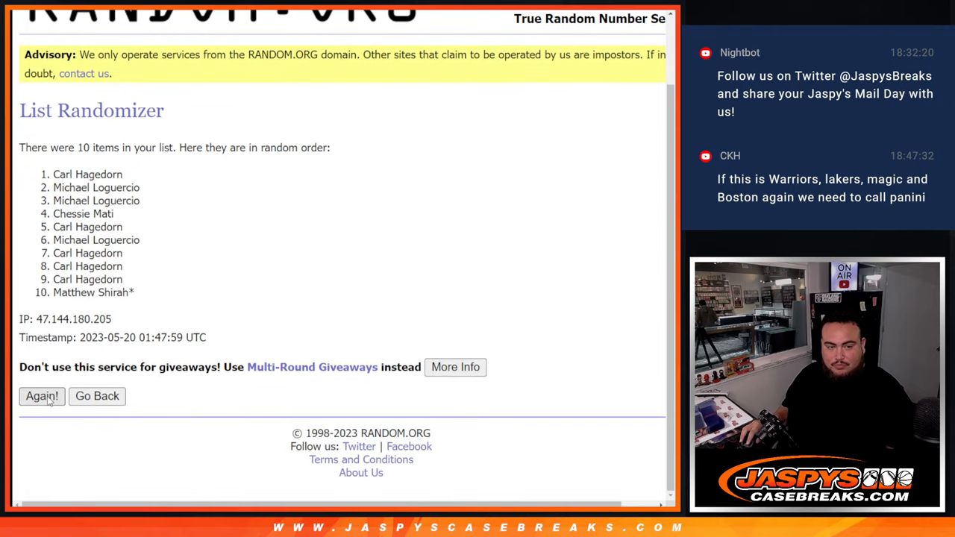
pyautogui.click(42, 396)
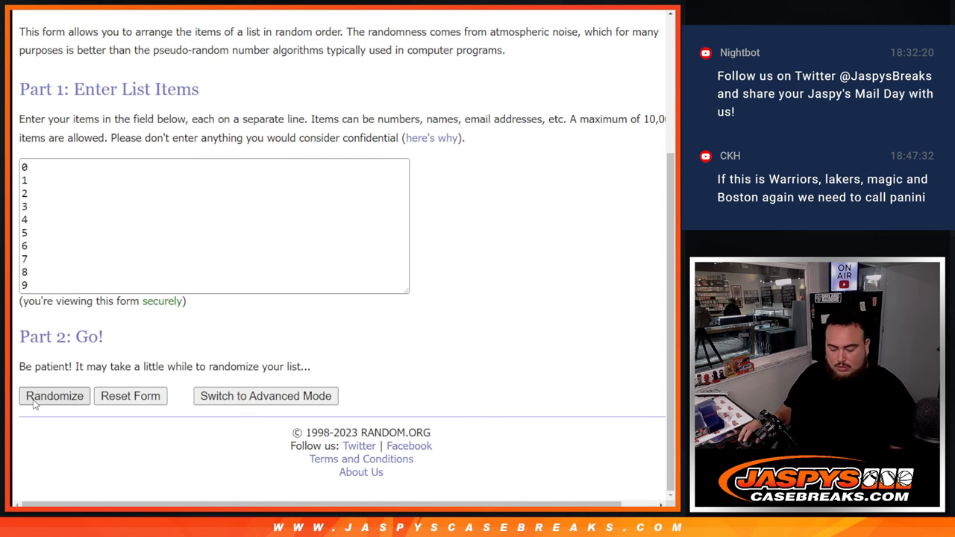
# - Randomize the numbers 0–9, shuffle them once more, and scroll to review the result
pyautogui.click(54, 396)
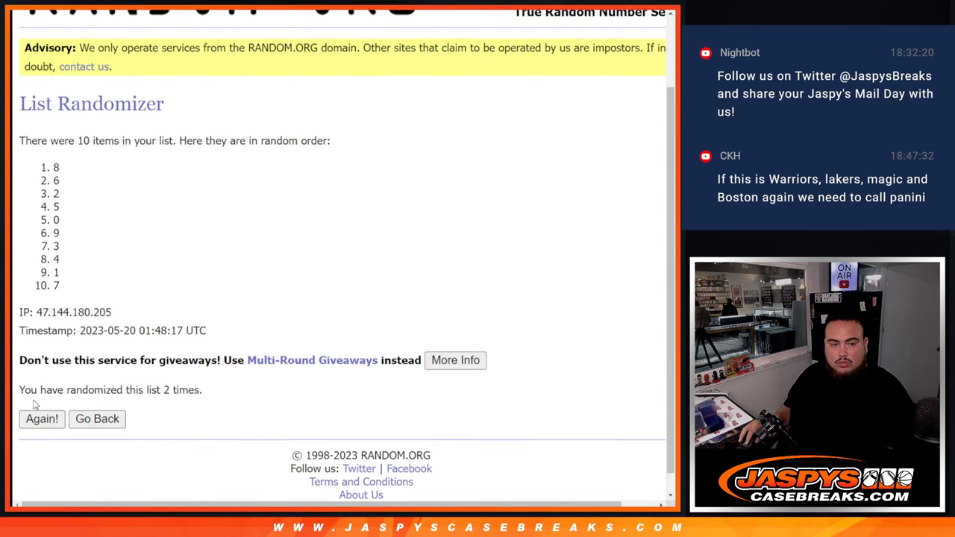
pyautogui.click(41, 418)
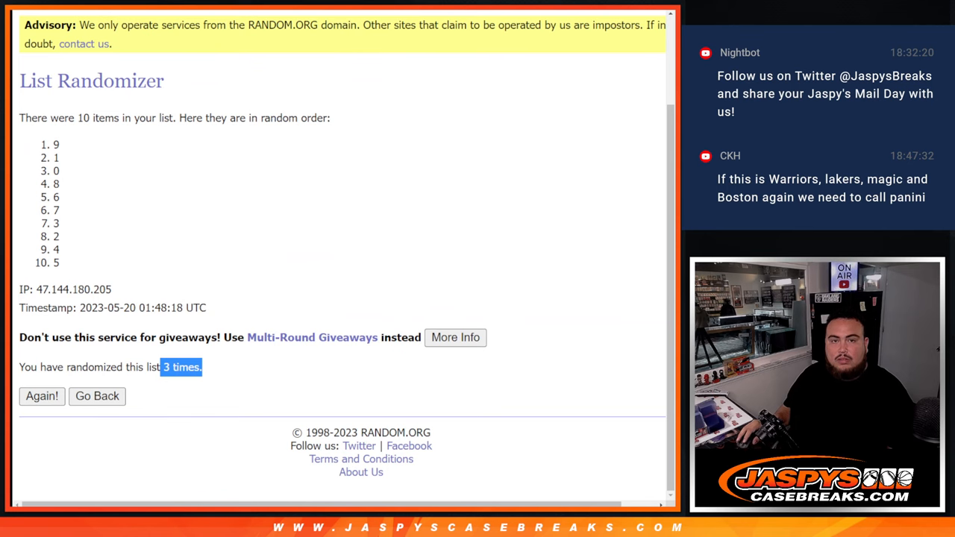
pyautogui.scroll(3)
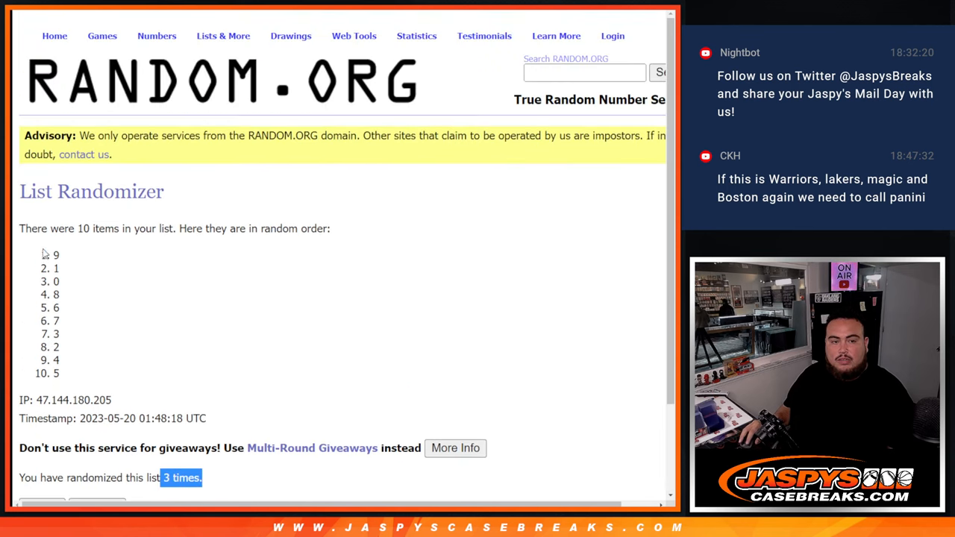
pyautogui.scroll(-3)
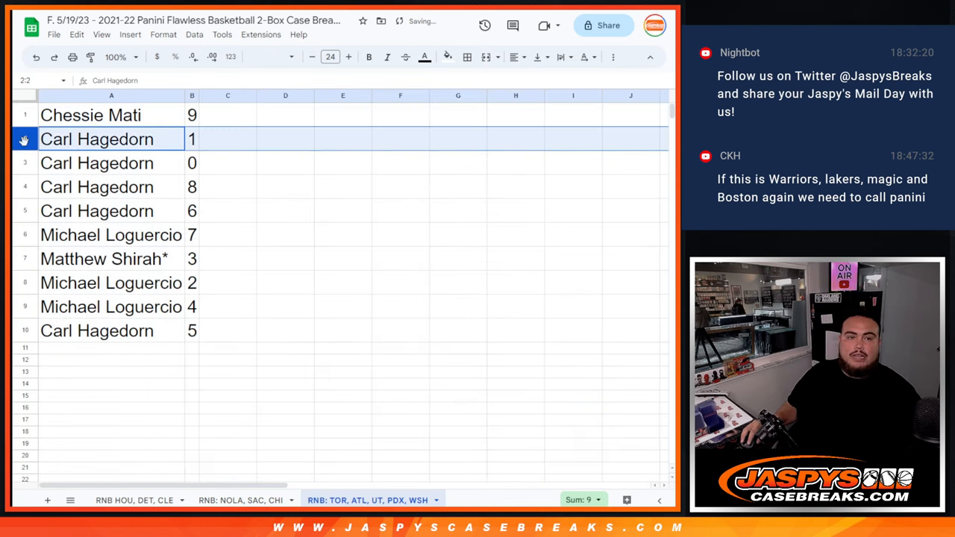
pyautogui.click(97, 187)
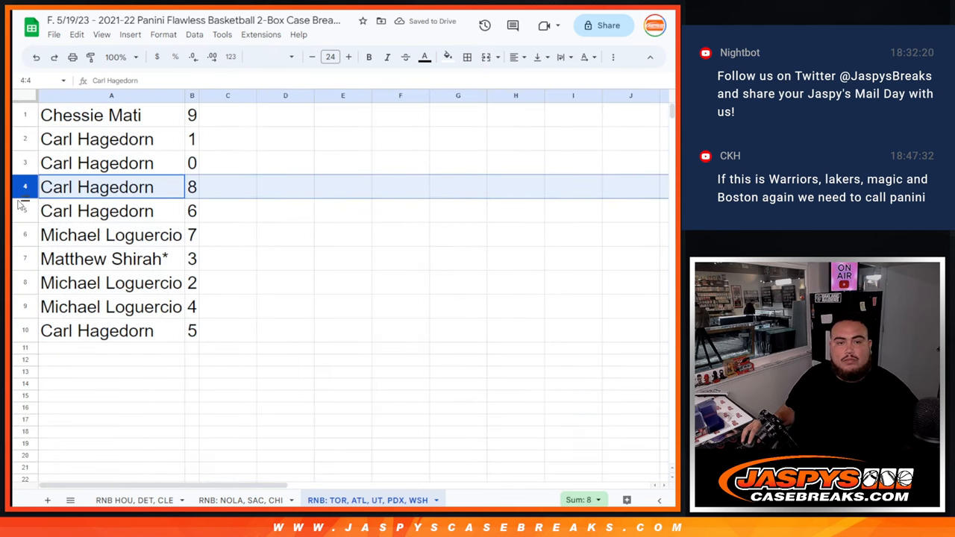
pyautogui.click(112, 234)
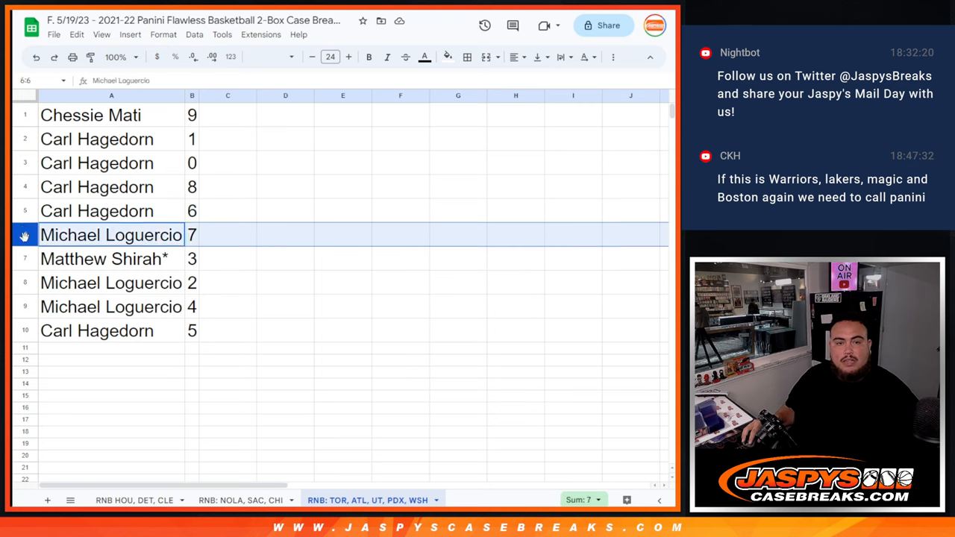
pyautogui.click(111, 283)
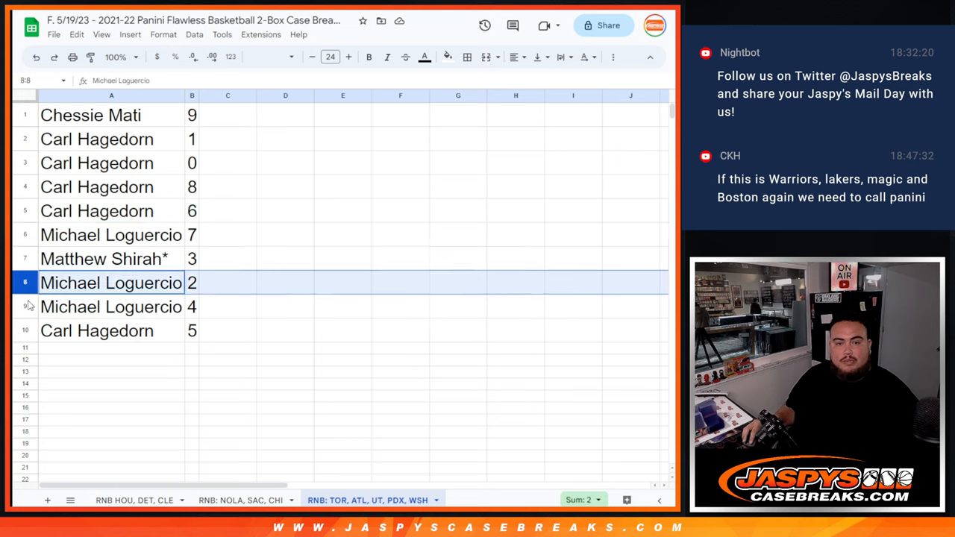
pyautogui.click(96, 331)
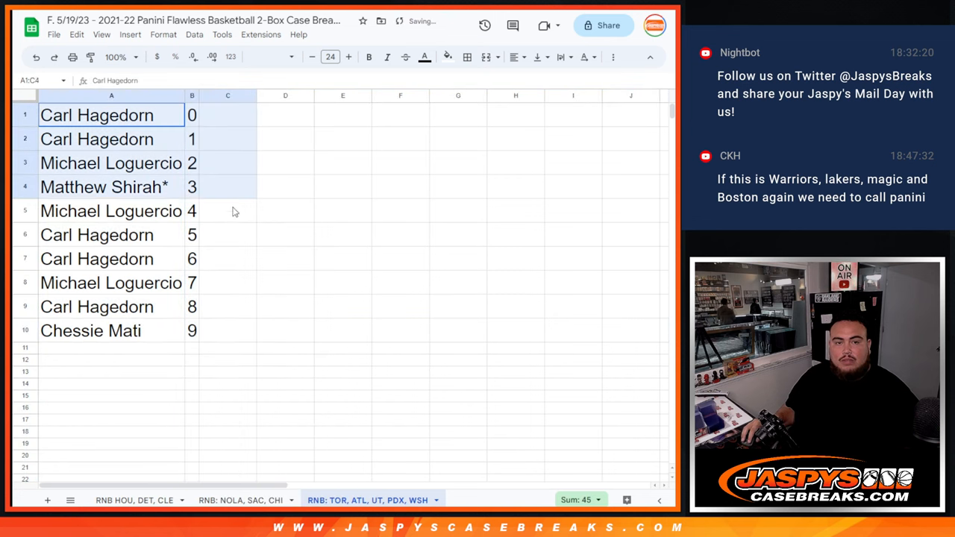
pyautogui.click(466, 57)
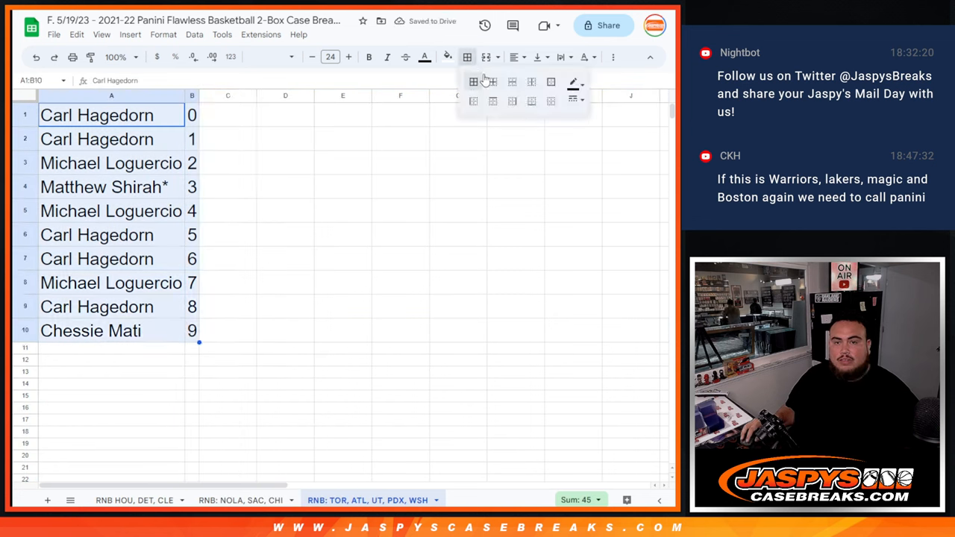